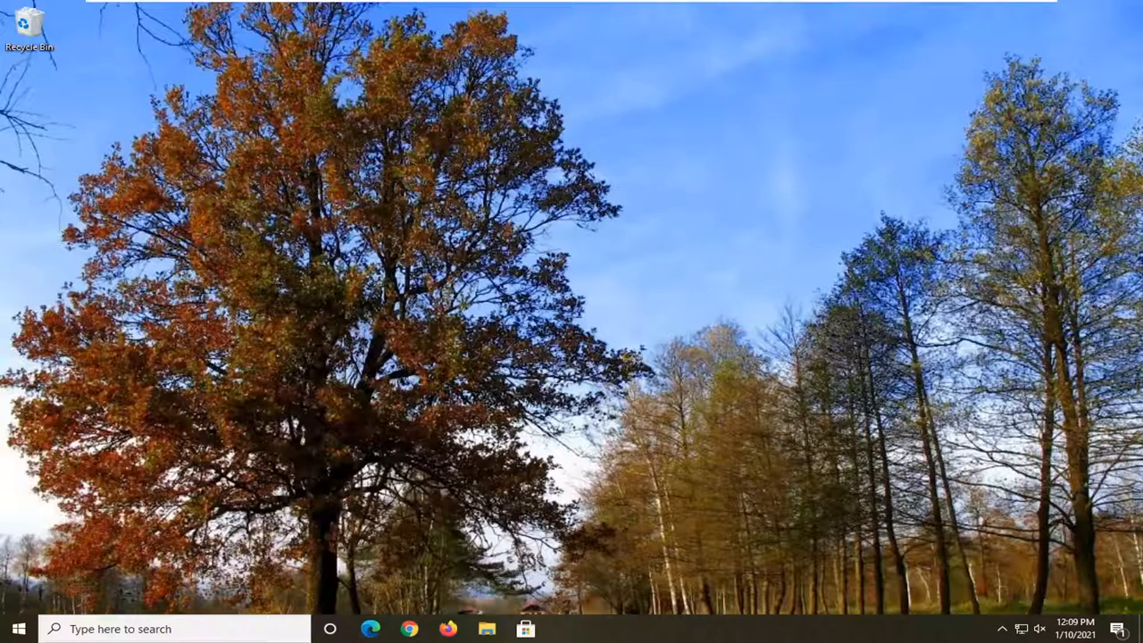
mouse_move(343, 418)
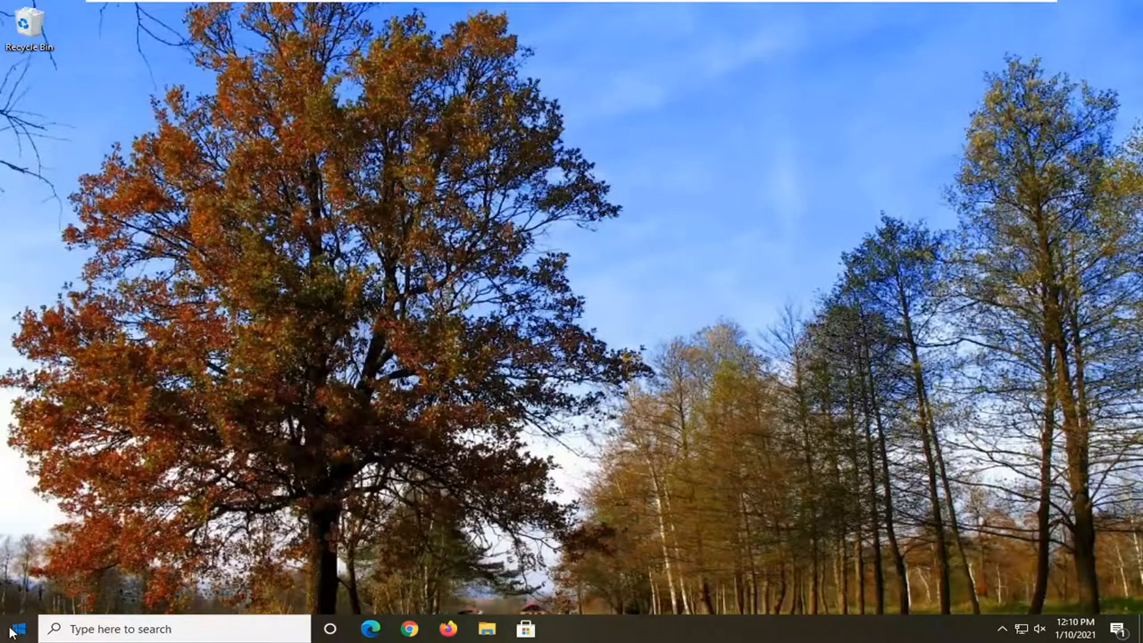
Search 'internet properties' from the taskbar and launch Internet Options from the results.
left_click(18, 628)
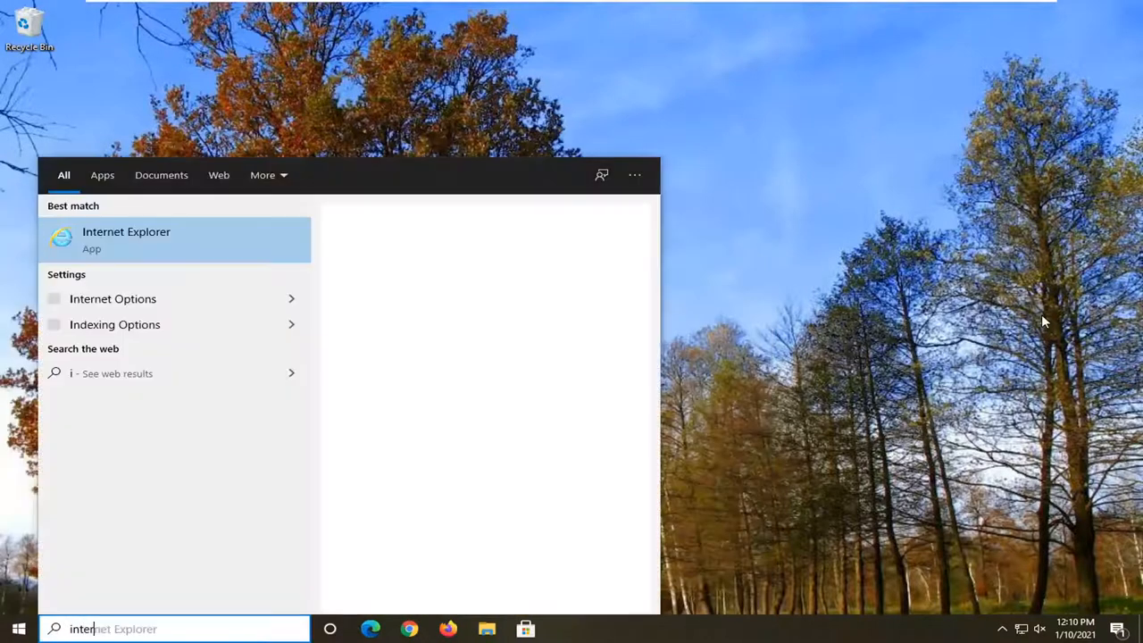
type("internet properties")
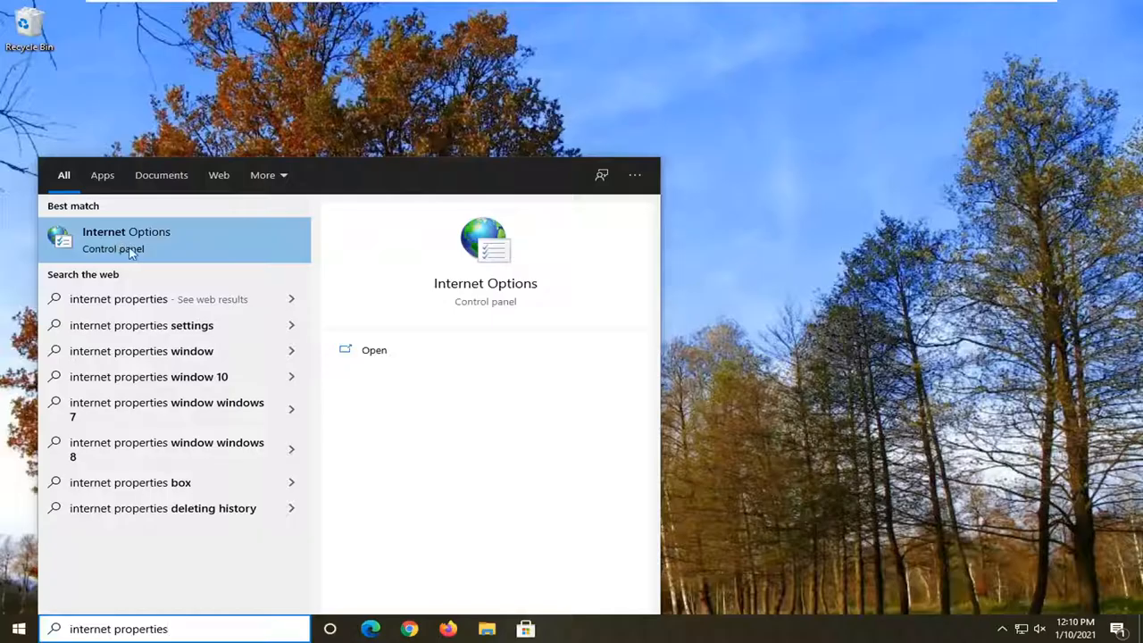
left_click(125, 239)
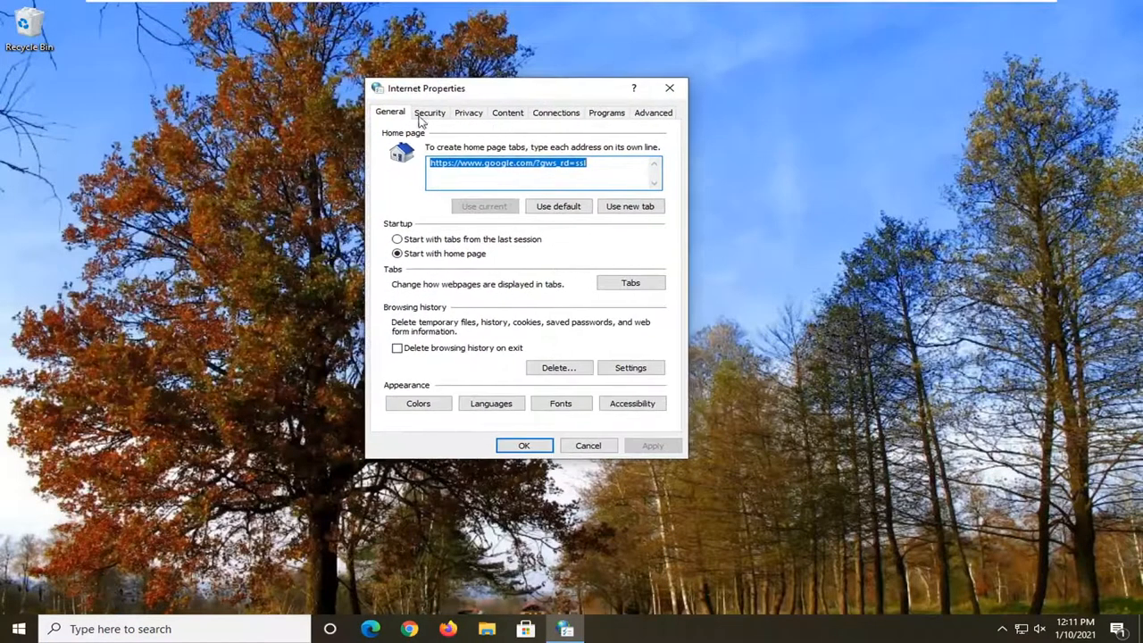
Go to Security and open Custom level for the Internet zone at Medium-high.
left_click(429, 113)
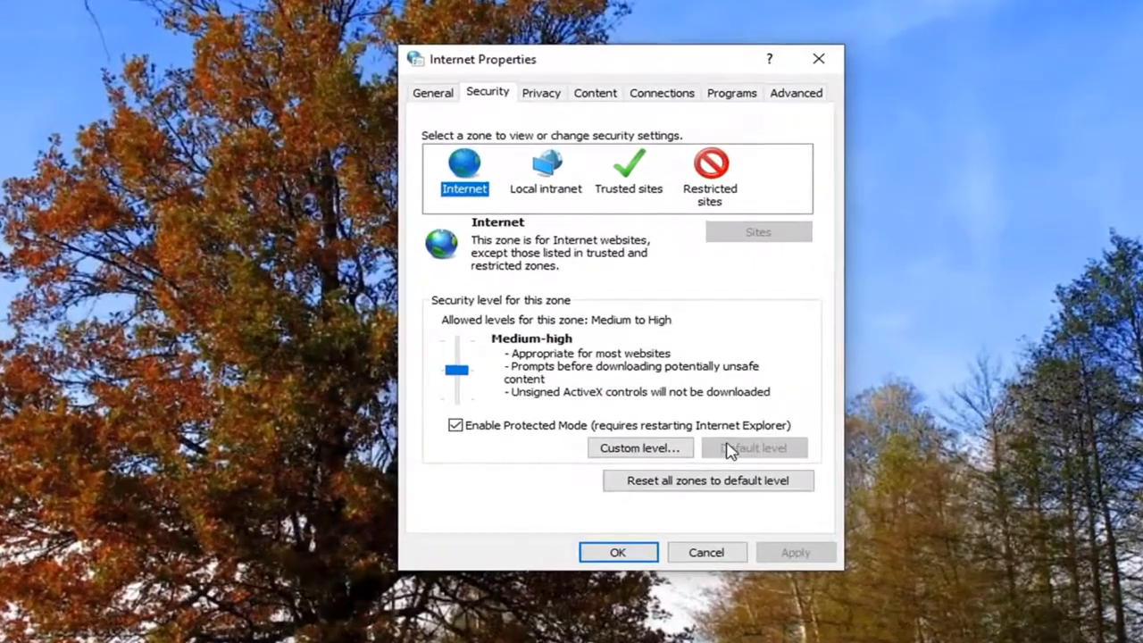
left_click(639, 446)
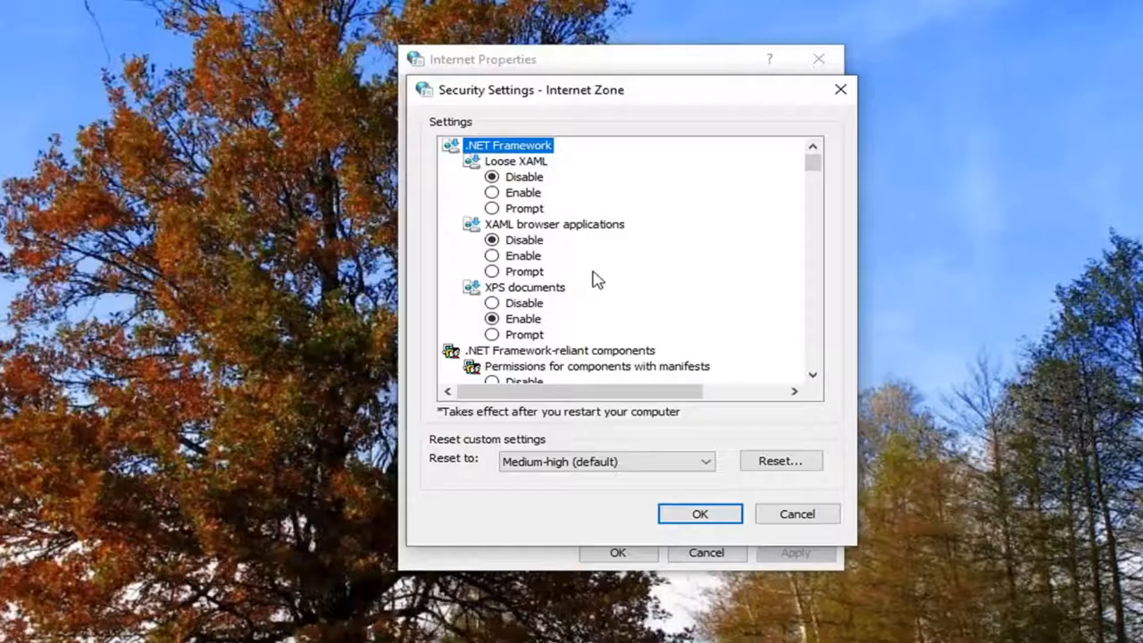
scroll("down", 3)
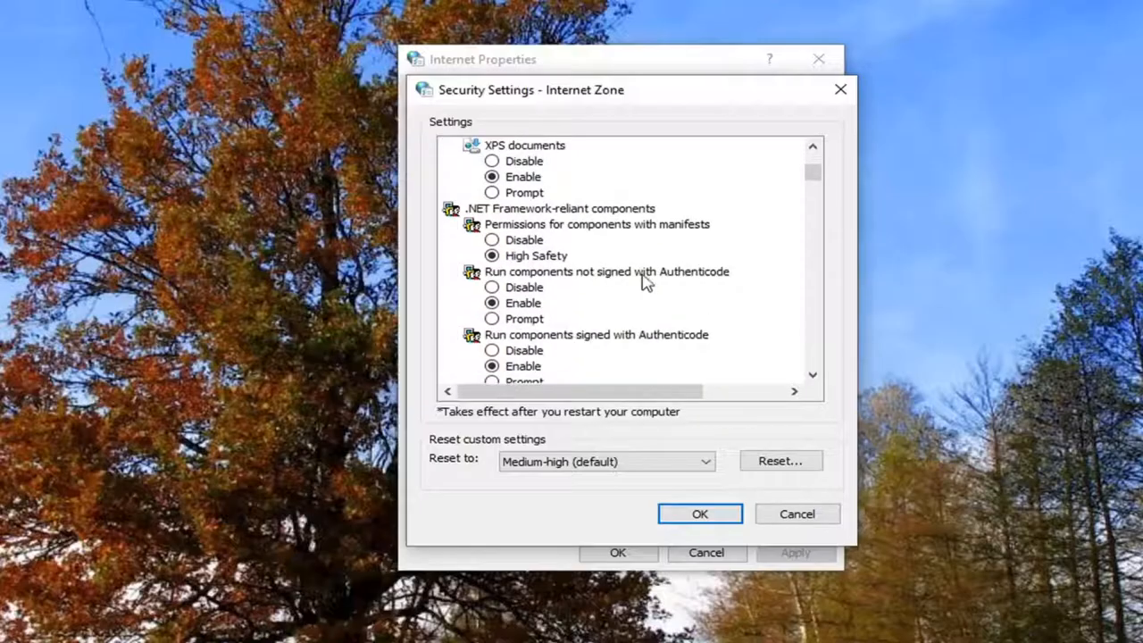
scroll("down", 3)
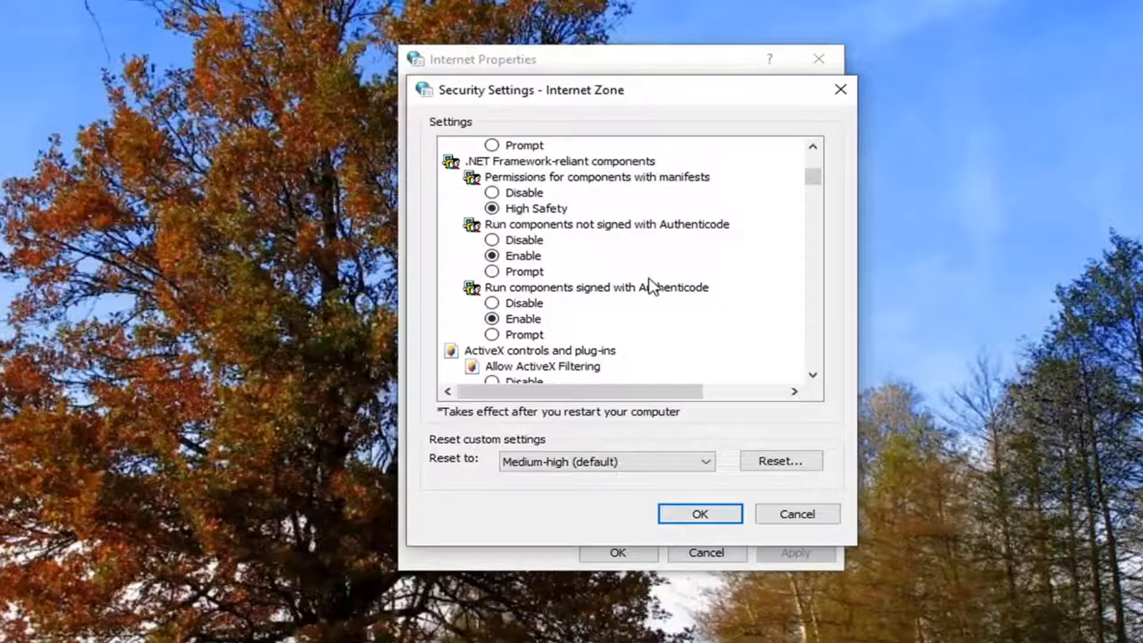
scroll("down", 3)
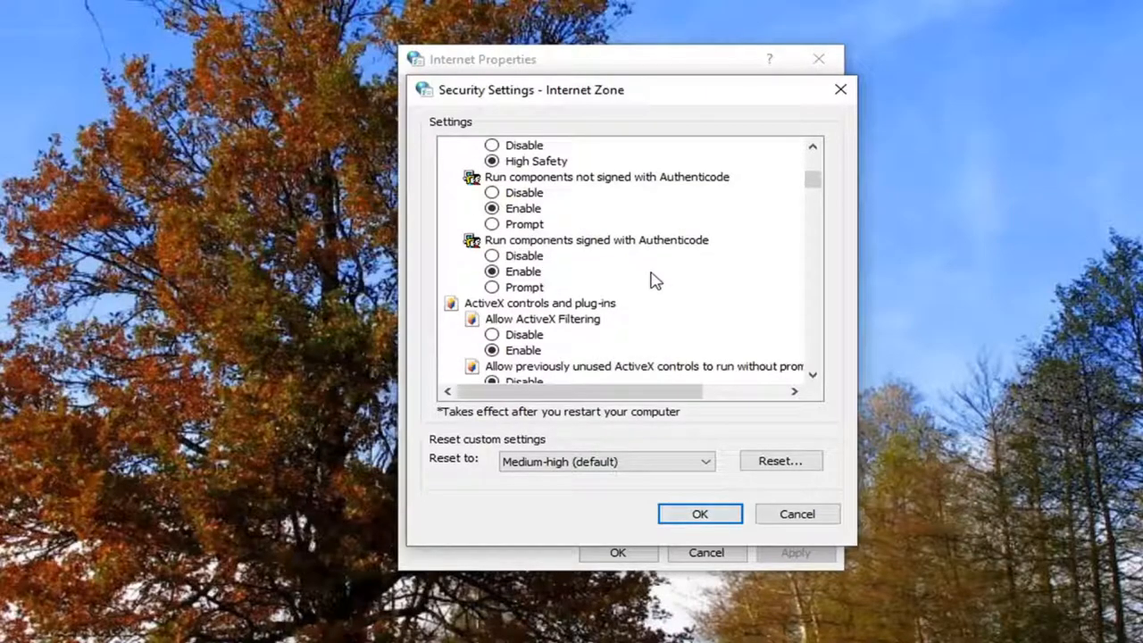
scroll("down", 3)
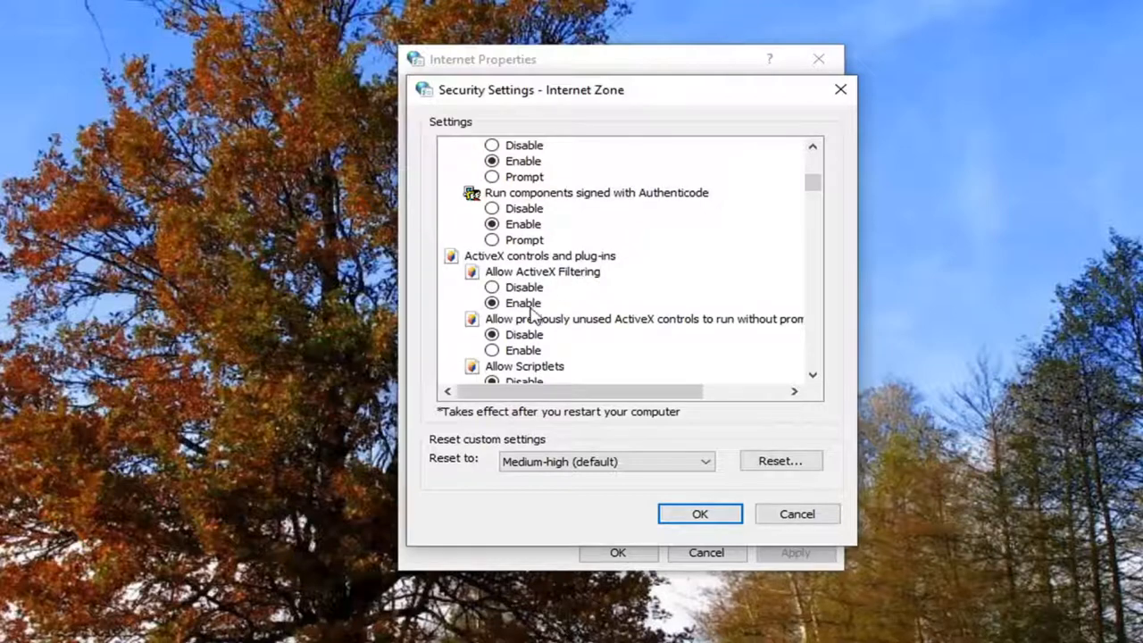
scroll("down", 3)
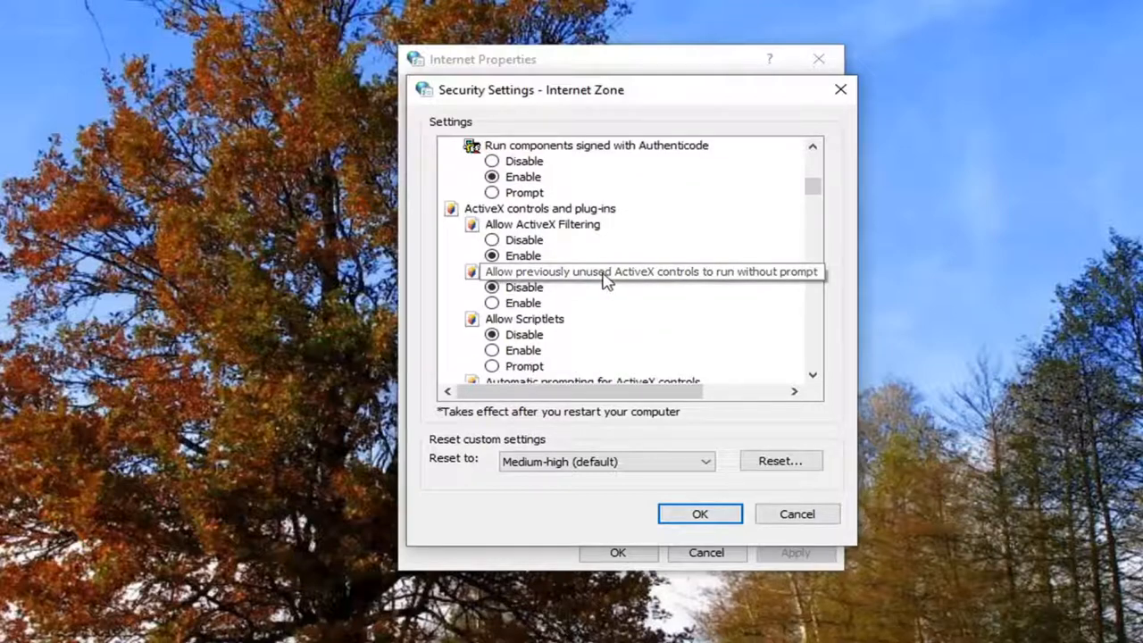
mouse_move(578, 336)
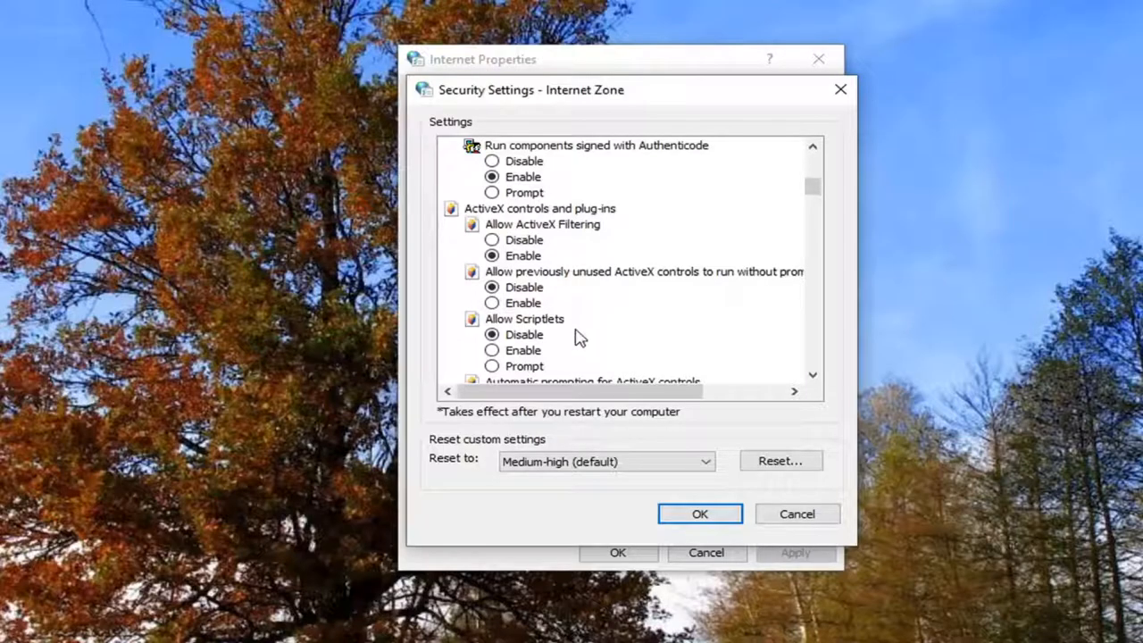
scroll("down", 3)
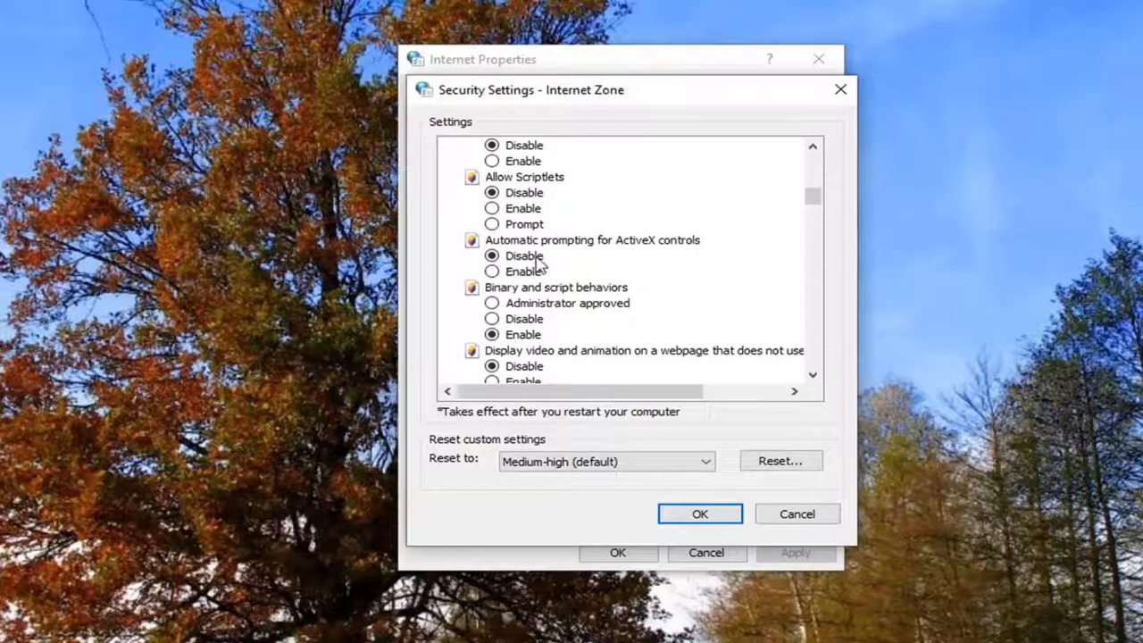
Confirm signed ActiveX downloads at Prompt and unsigned at Disable, then accept both dialogs with OK.
scroll("down", 3)
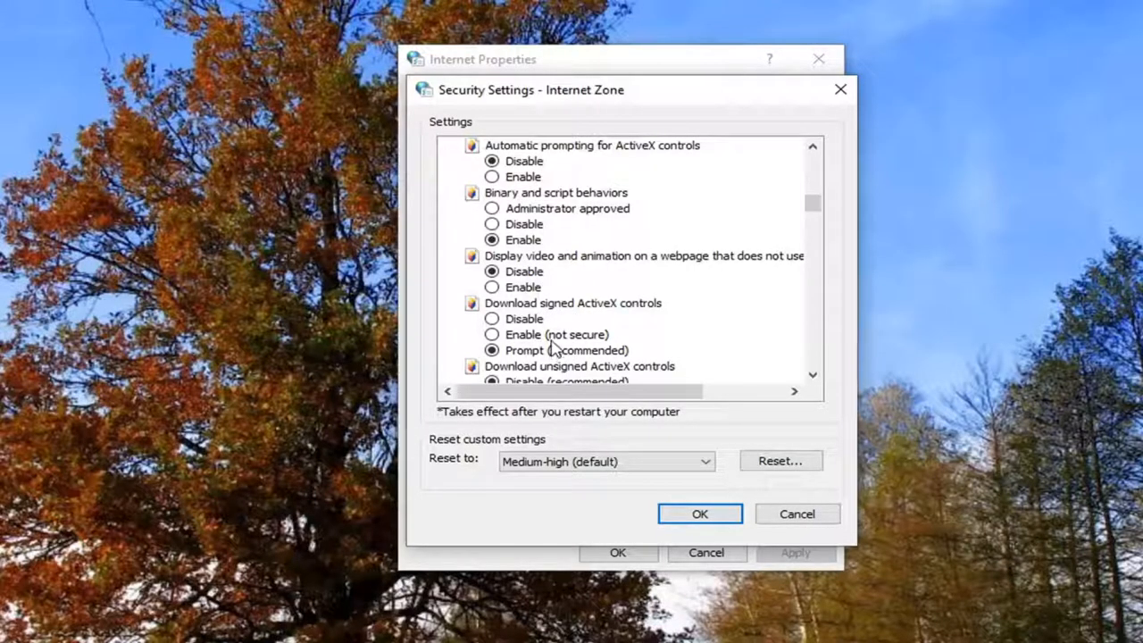
scroll("down", 3)
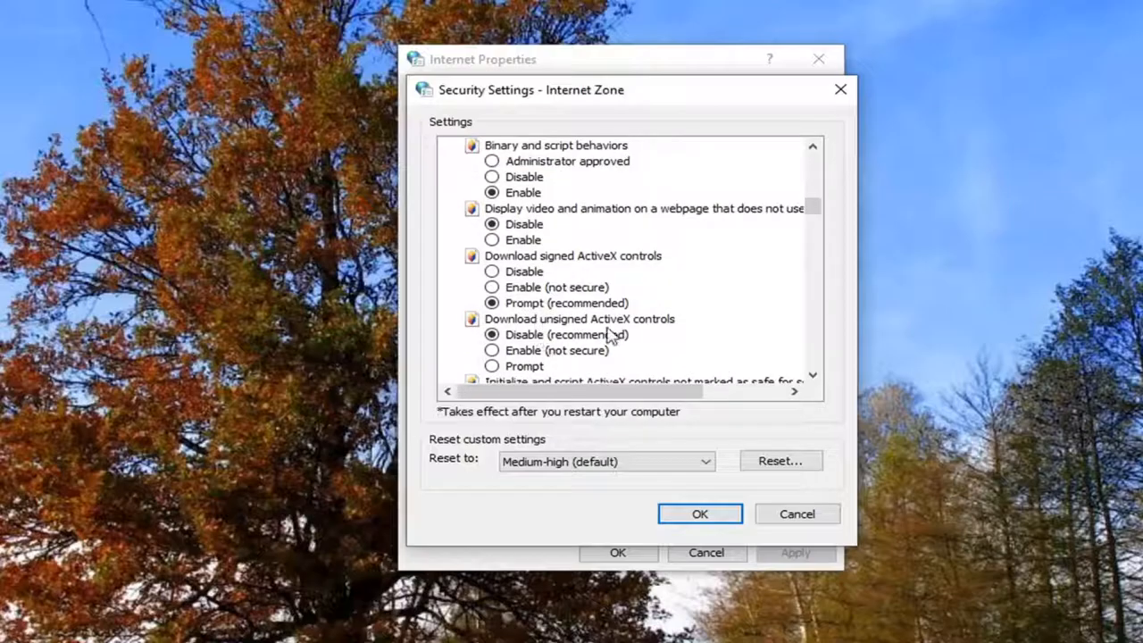
mouse_move(521, 346)
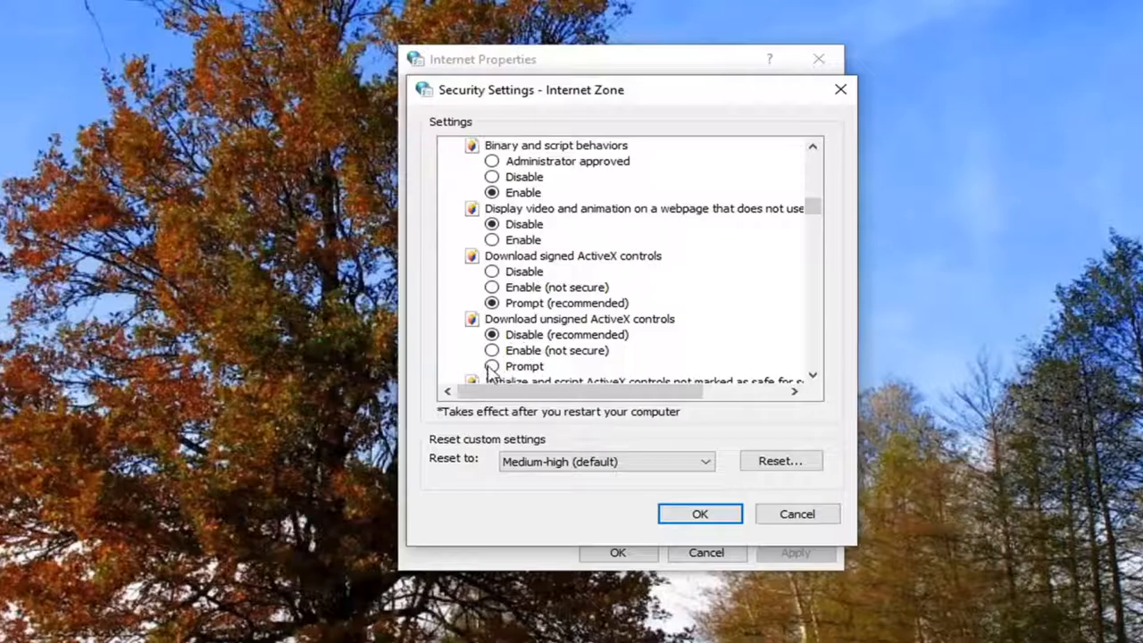
mouse_move(532, 364)
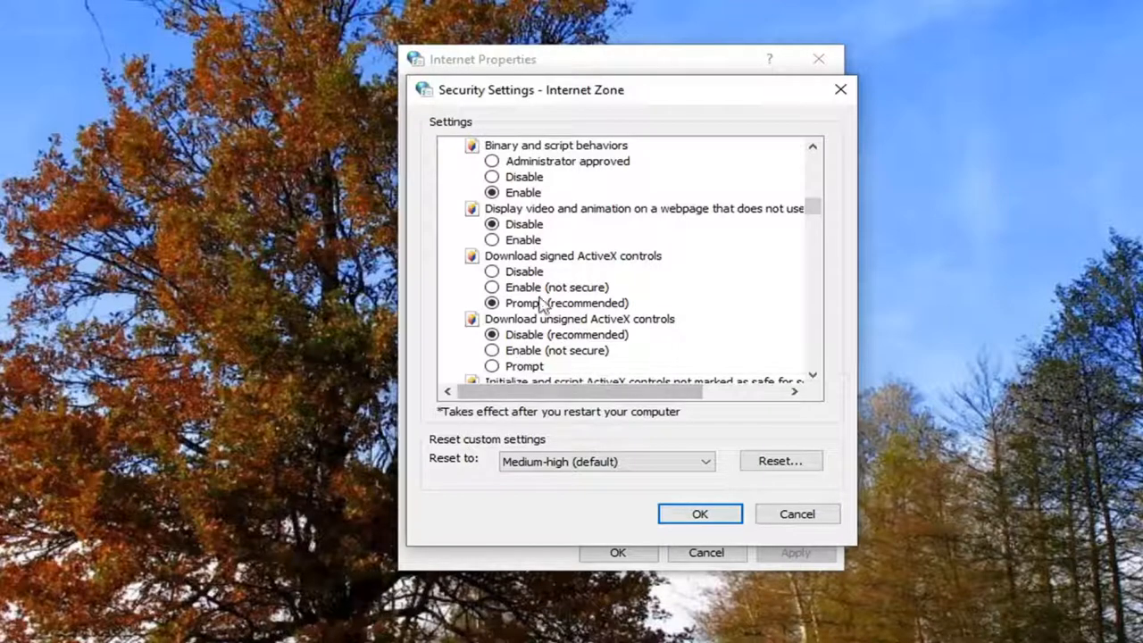
left_click(700, 514)
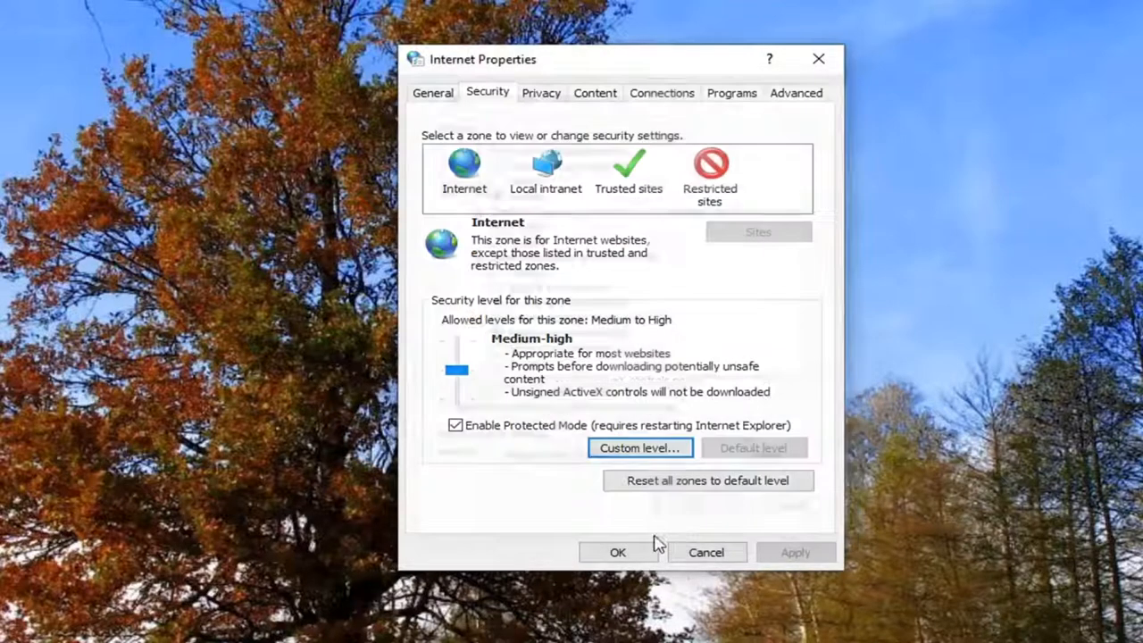
left_click(618, 552)
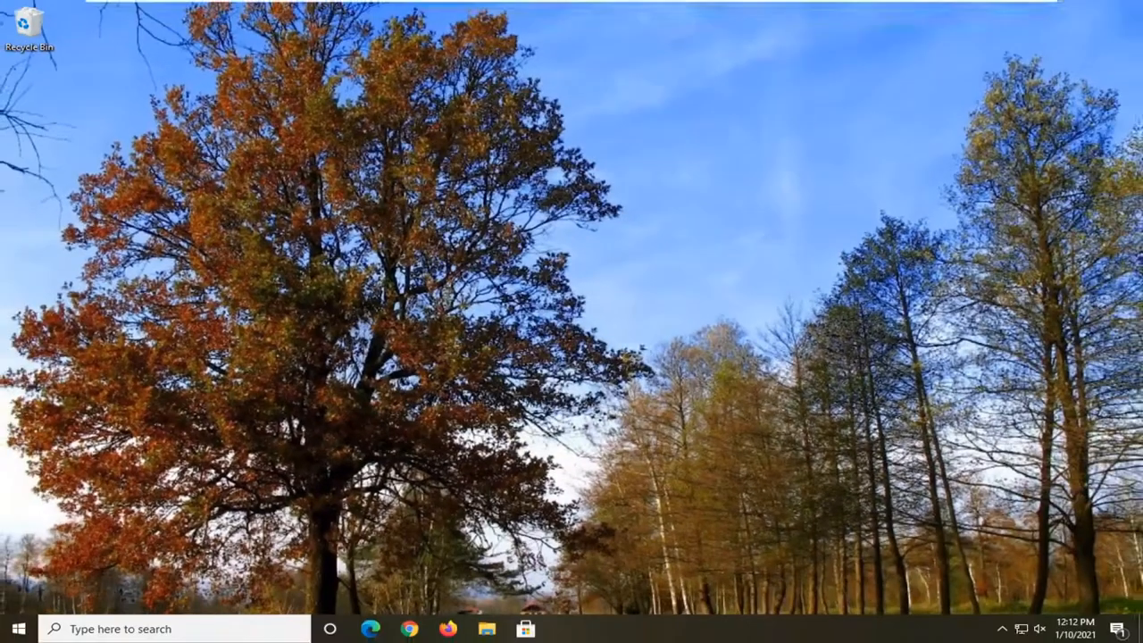